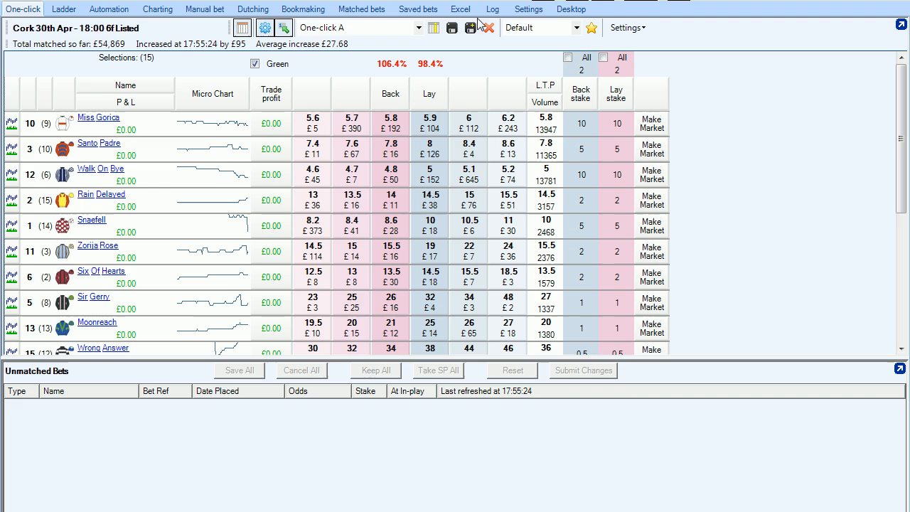
# Open the linked Excel workbook and connect it to the Cork 18:00 market from cell A1
pyautogui.click(461, 9)
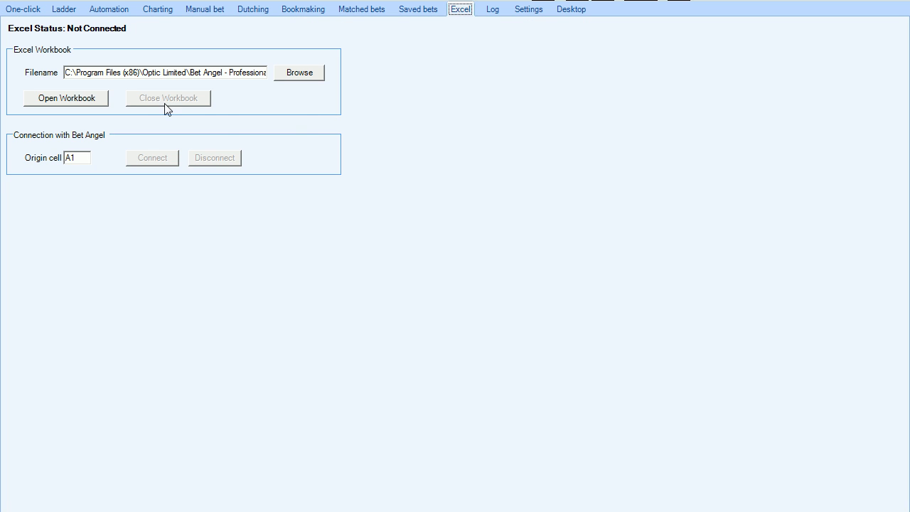
pyautogui.click(65, 96)
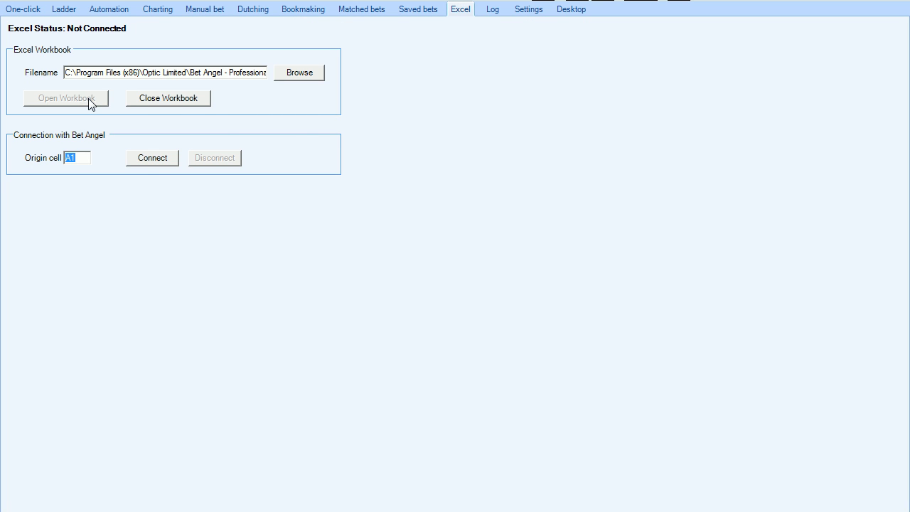
pyautogui.click(152, 157)
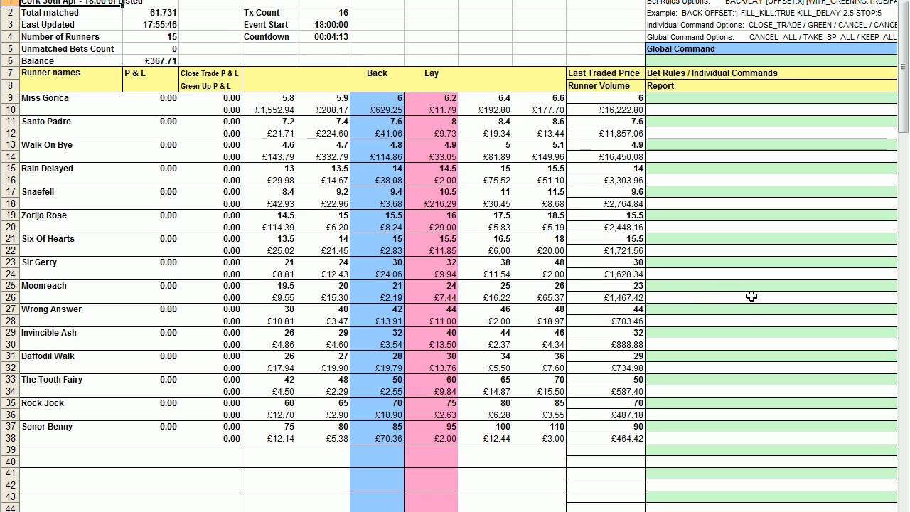
pyautogui.hscroll(3)
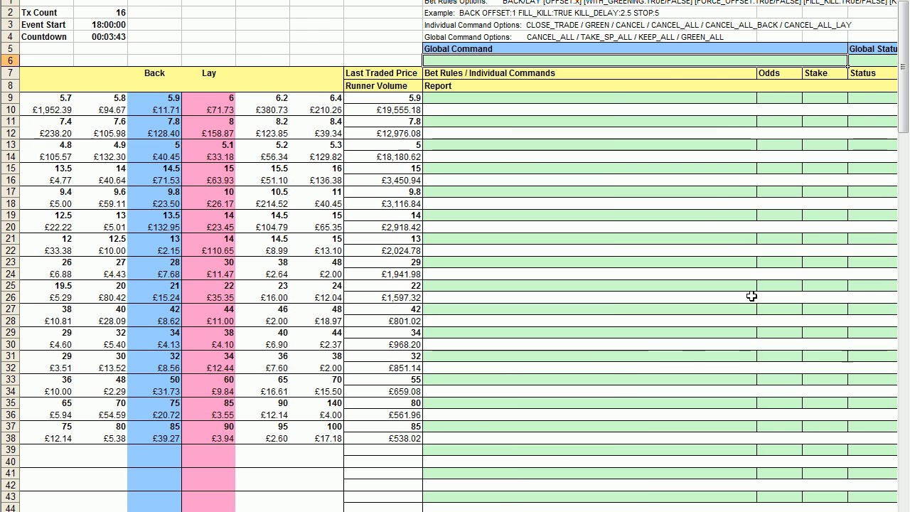
pyautogui.hscroll(3)
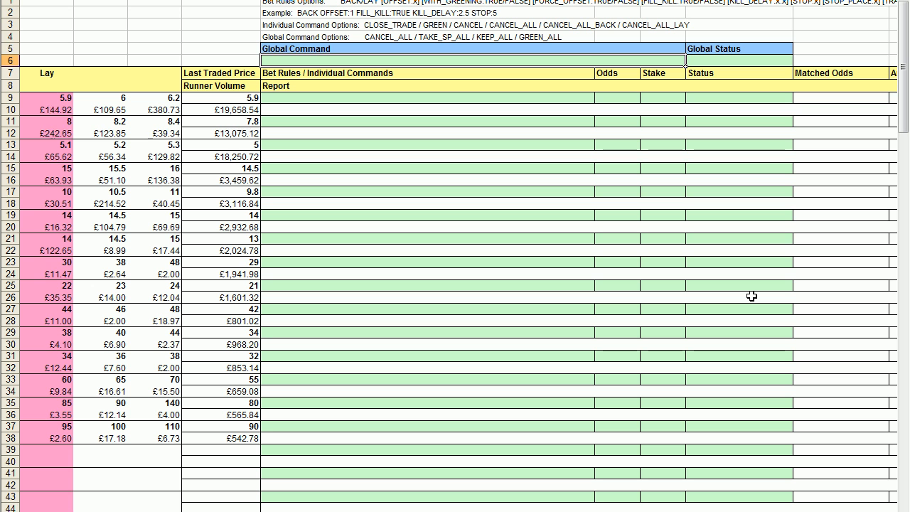
# Enter =IF(C3>F3,"GREEN_ALL","") in the Global Command cell to green all at race start
pyautogui.write('=if(')
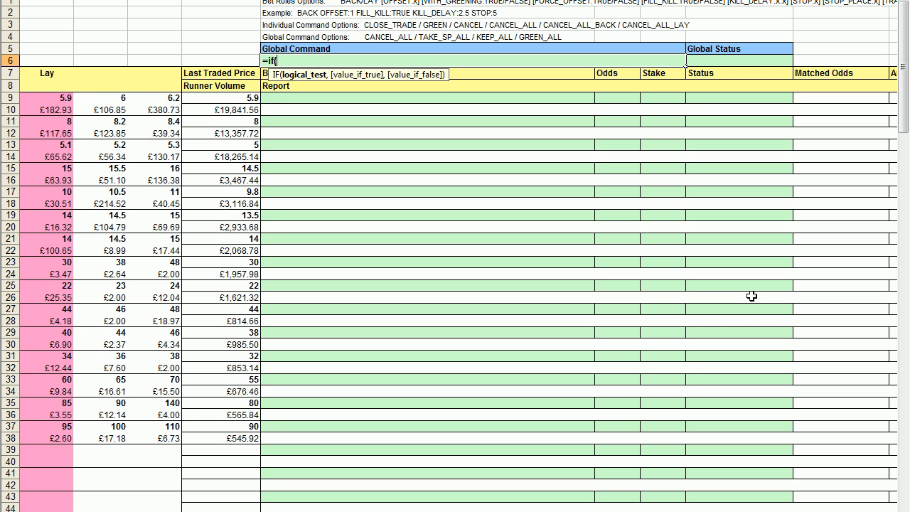
pyautogui.write('D5')
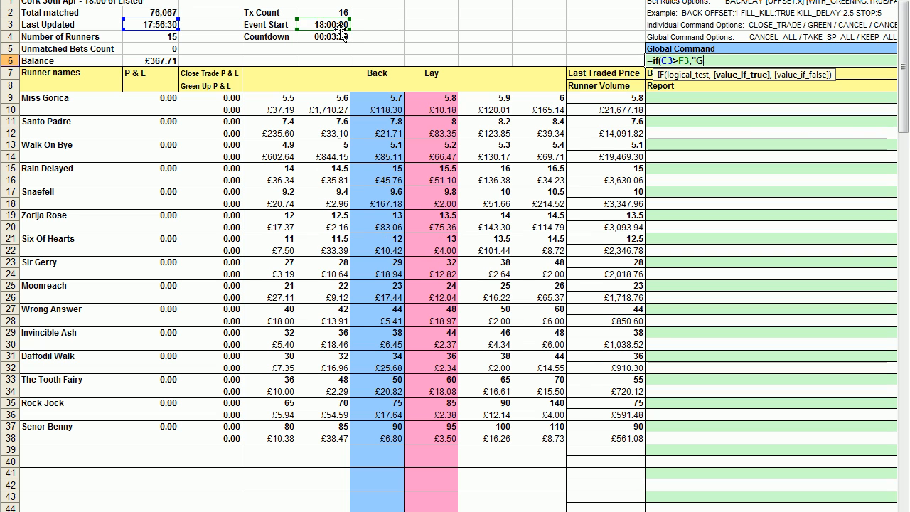
pyautogui.write('REEN_A')
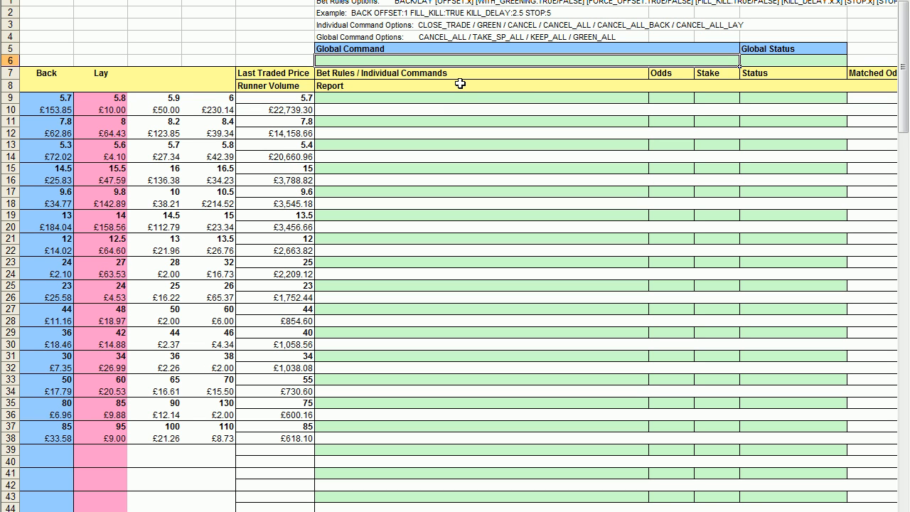
pyautogui.write('=IF(C3>F3,"GREEN_ALL","")')
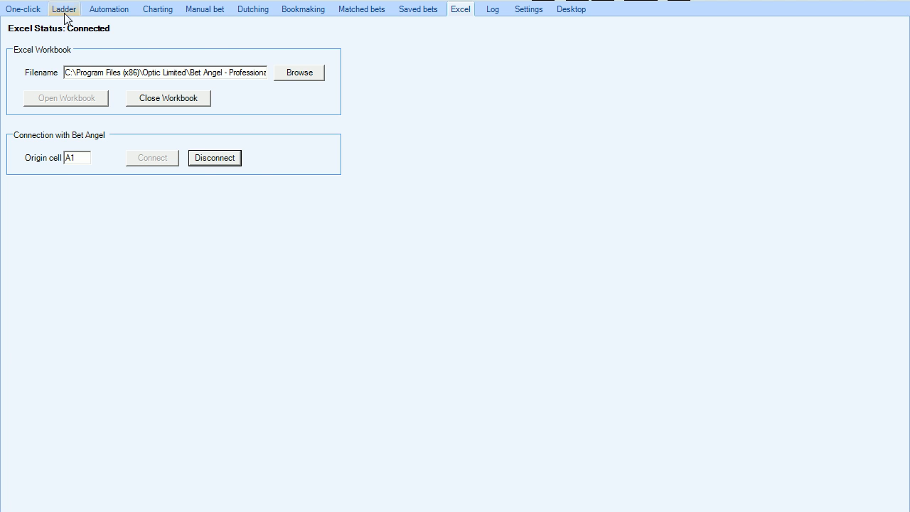
# In the one-click market, back Miss Gorica at 5.8 and lay her at 5.3
pyautogui.click(23, 8)
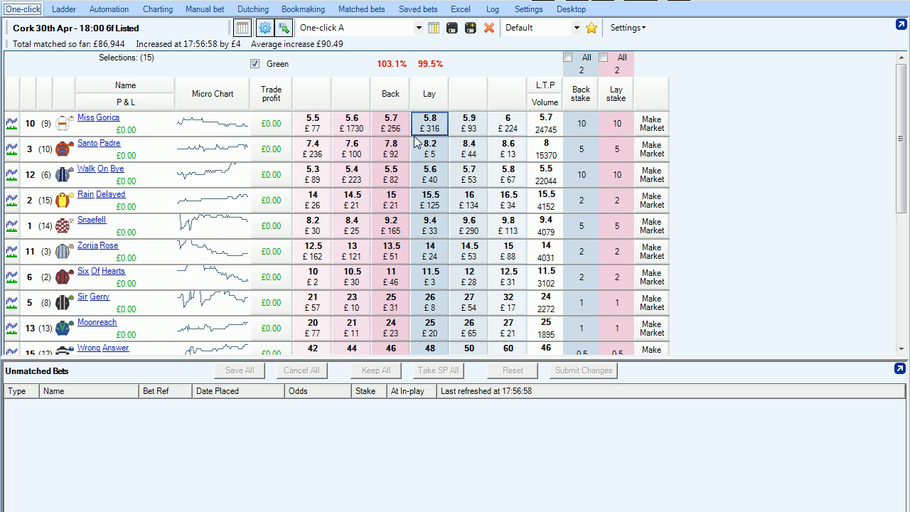
pyautogui.click(390, 123)
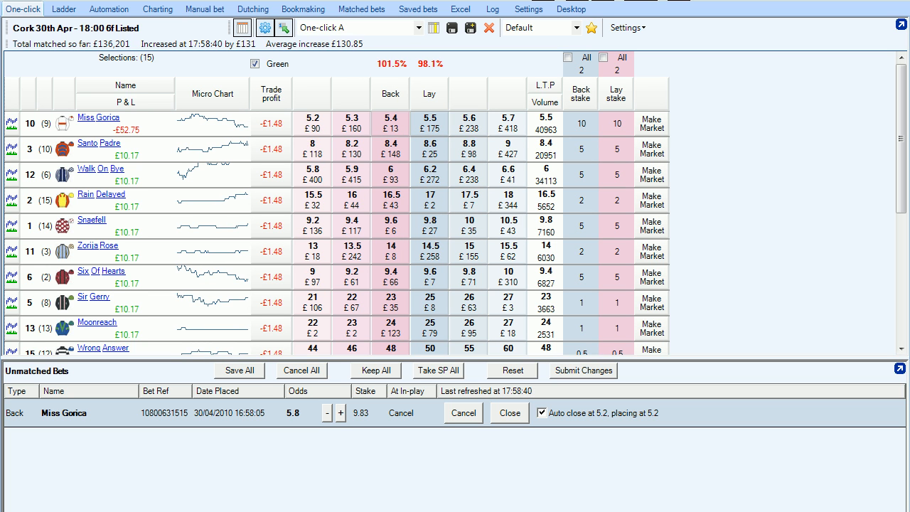
pyautogui.click(390, 123)
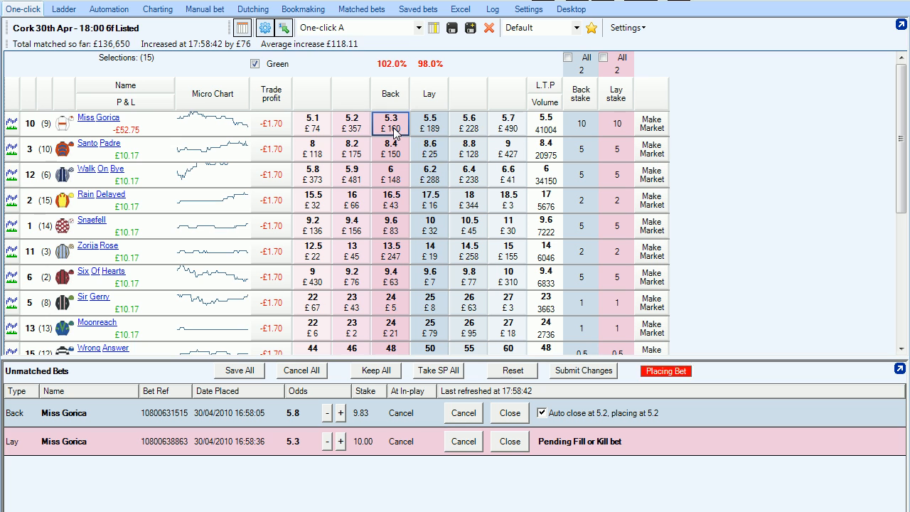